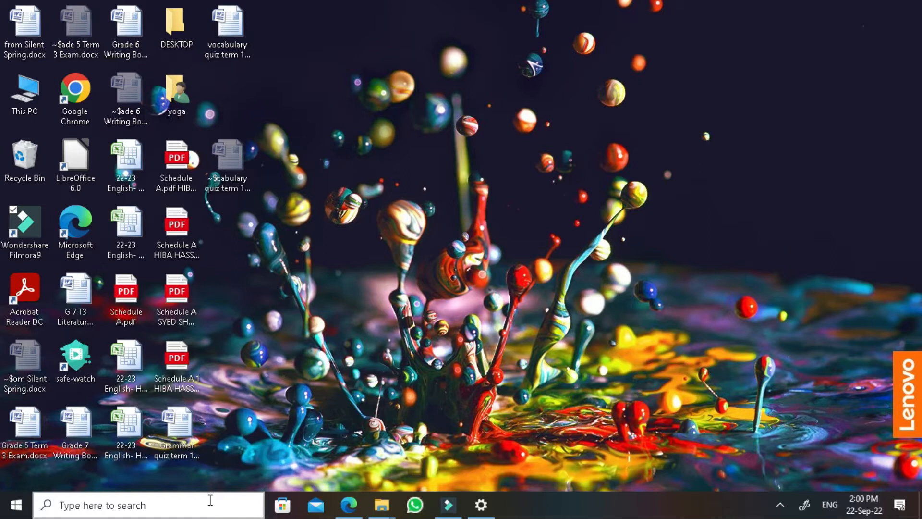
mouse_move(380, 294)
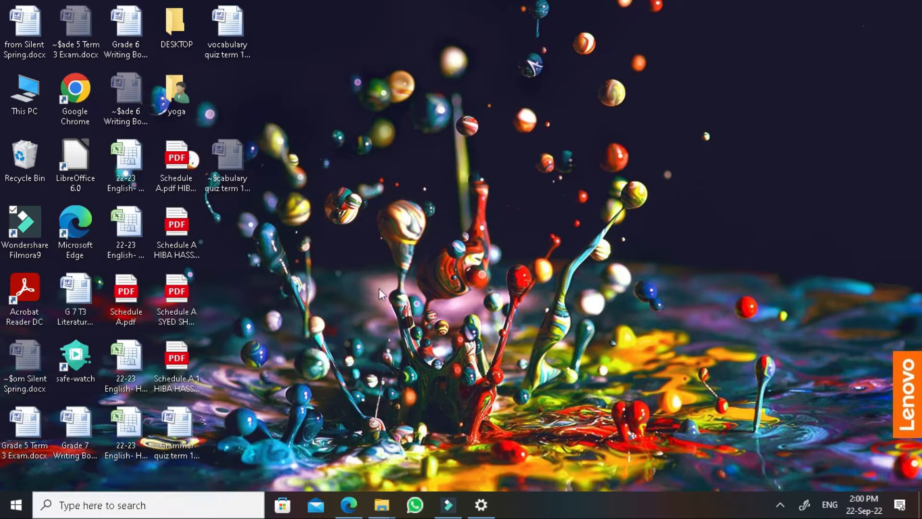
mouse_move(338, 133)
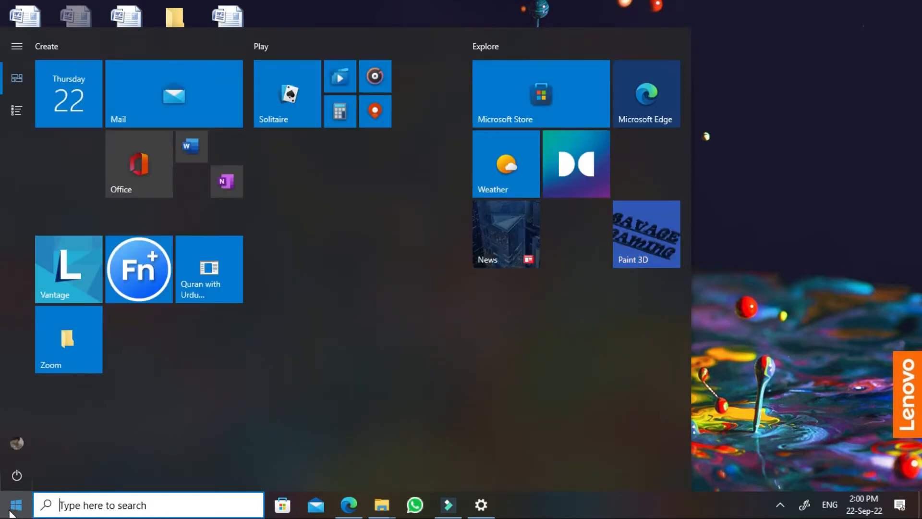
From the Start menu's user icon, open Change account settings to show your profile info.
click(16, 443)
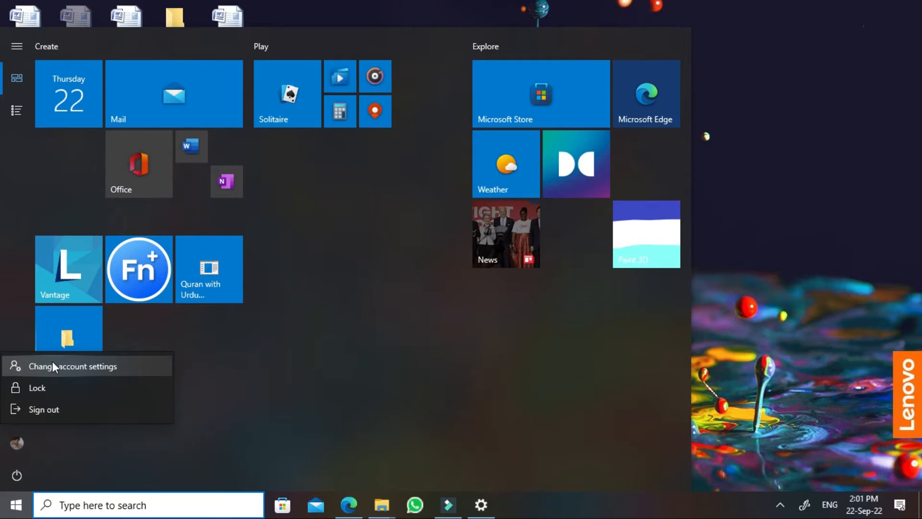
click(74, 366)
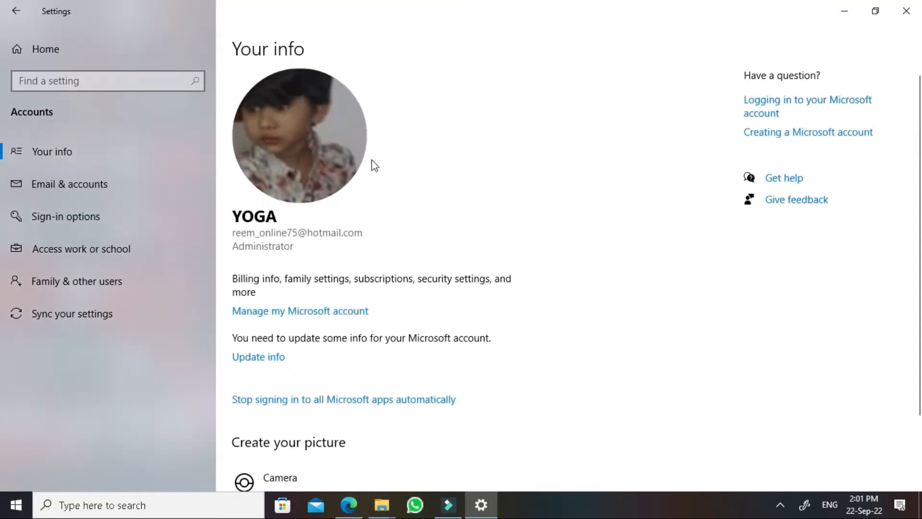
mouse_move(257, 121)
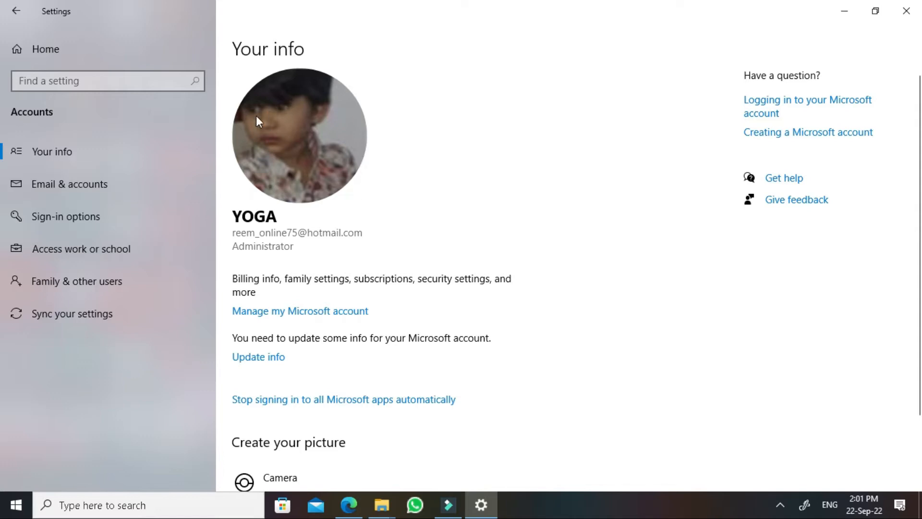
scroll(down, 3)
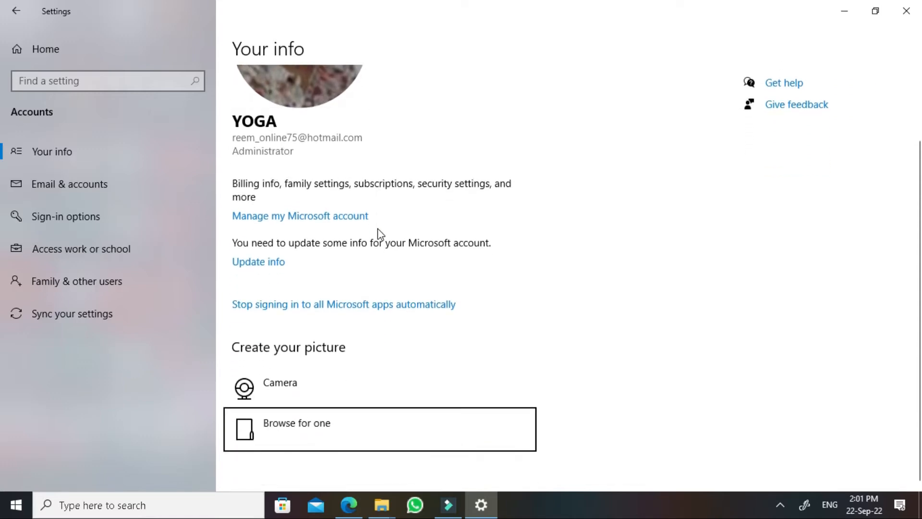
mouse_move(309, 232)
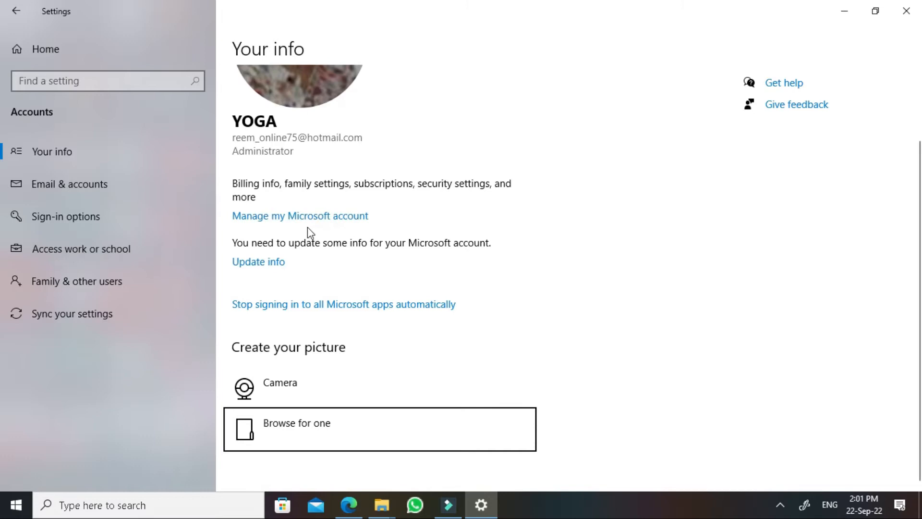
mouse_move(300, 313)
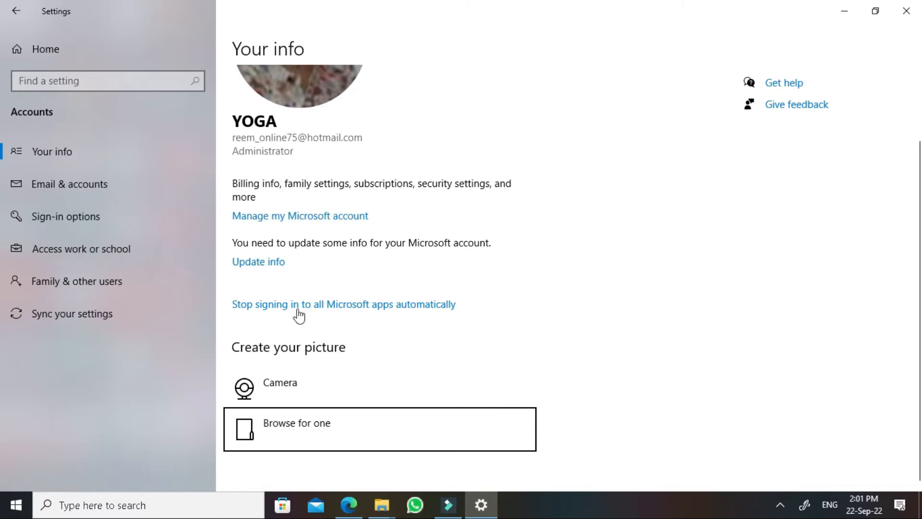
mouse_move(296, 390)
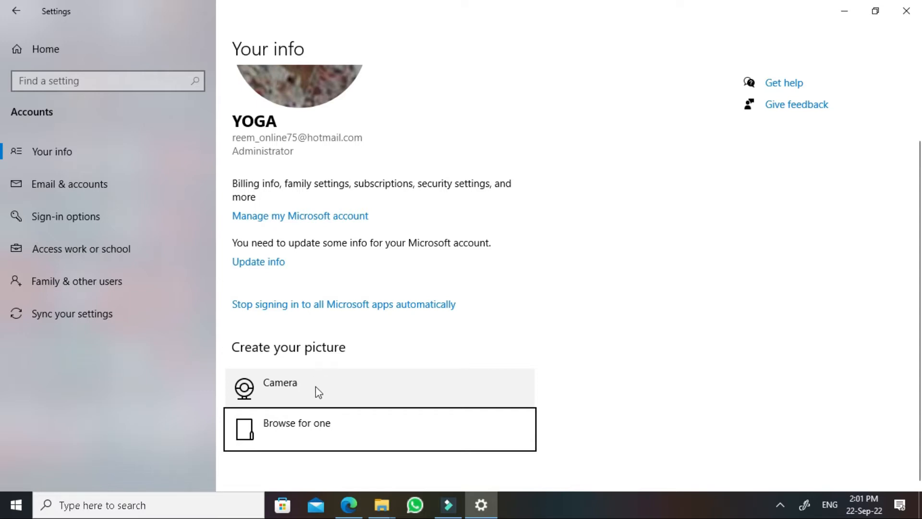
mouse_move(323, 426)
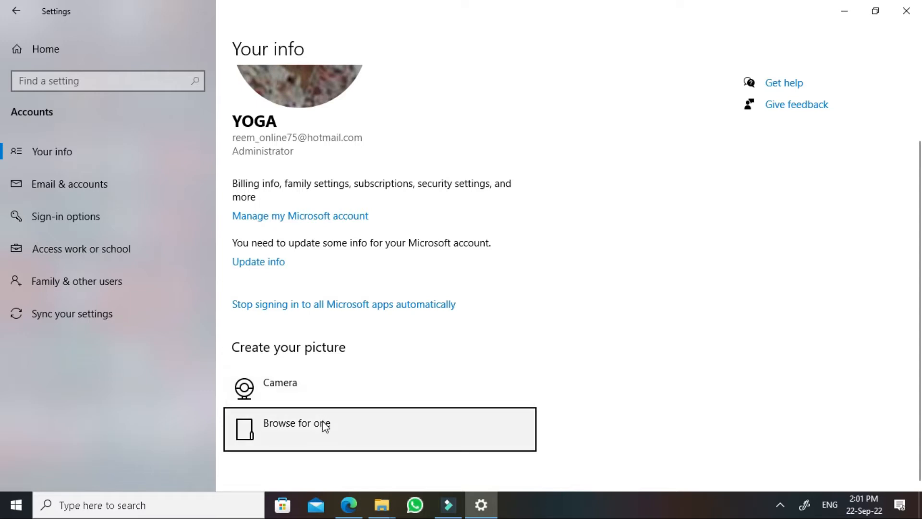
mouse_move(367, 435)
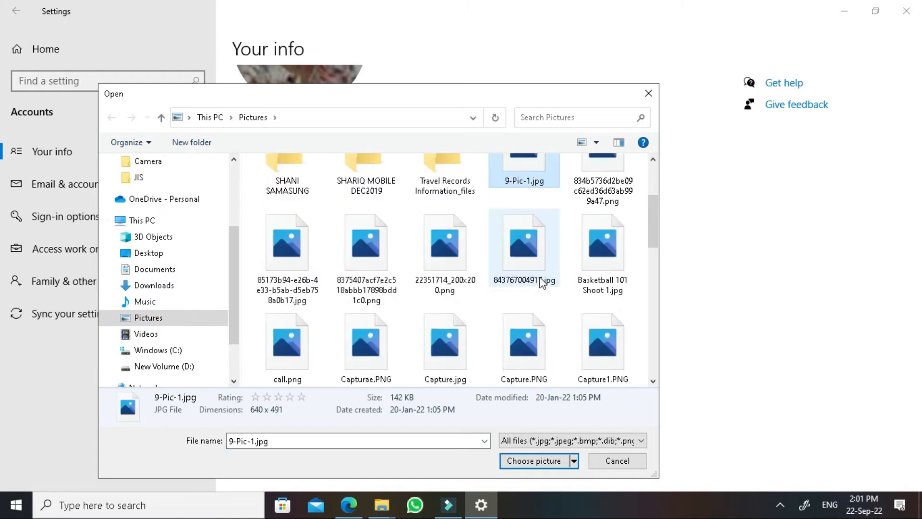
Scroll through the Pictures folder in the file picker to find a new account picture.
scroll(down, 3)
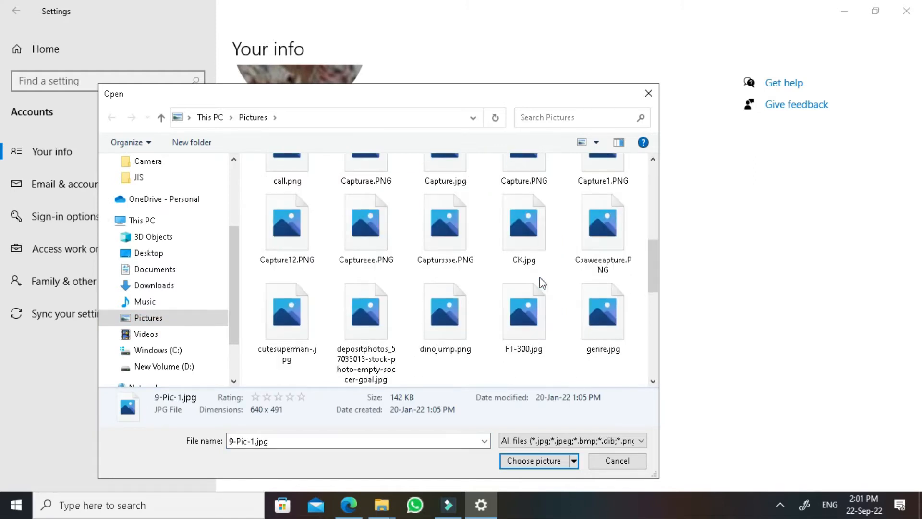
scroll(down, 3)
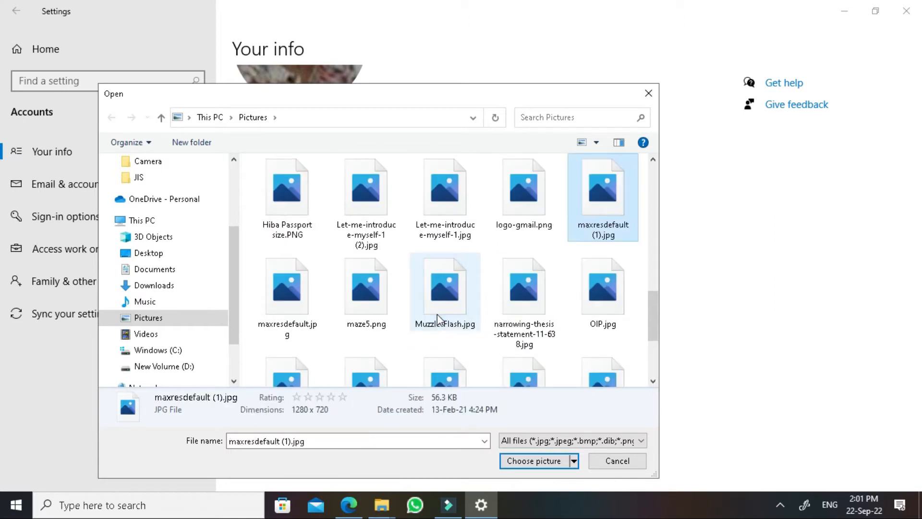
scroll(down, 3)
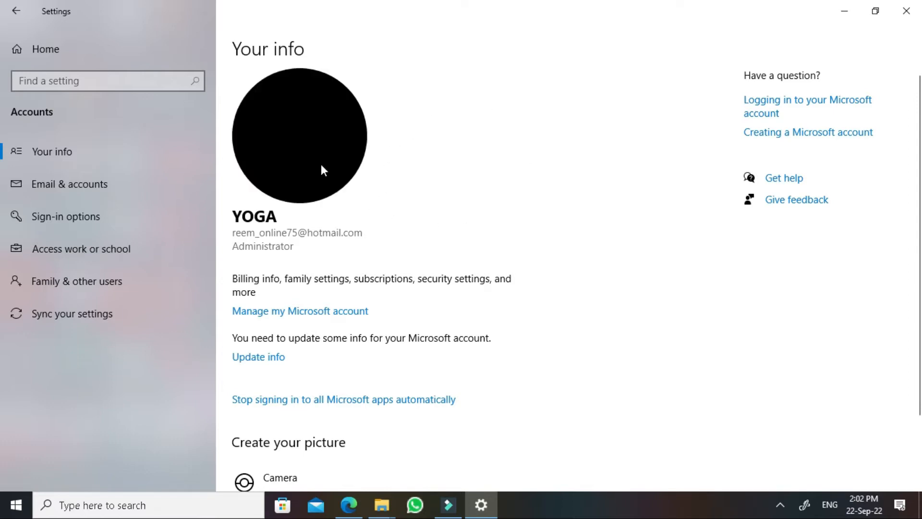
mouse_move(353, 170)
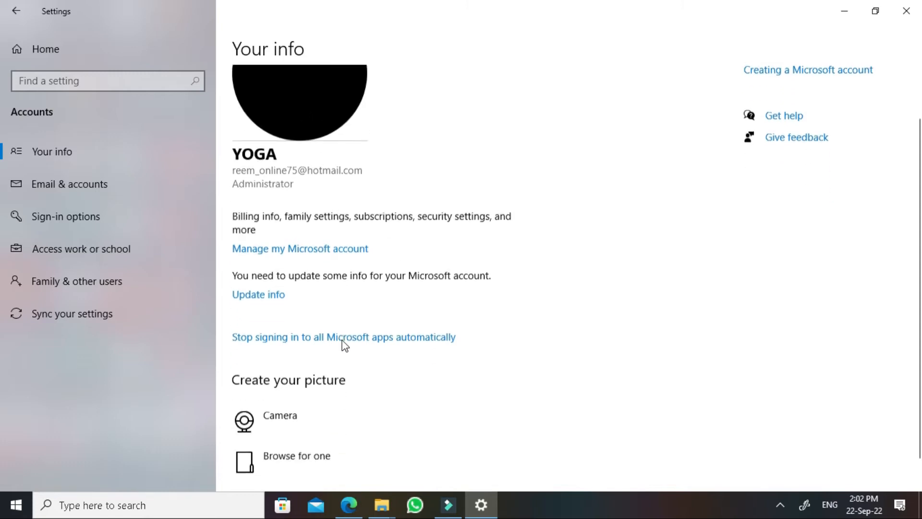
Apply the compare-and-contrast diagram as the account picture and minimize the Settings window.
click(296, 456)
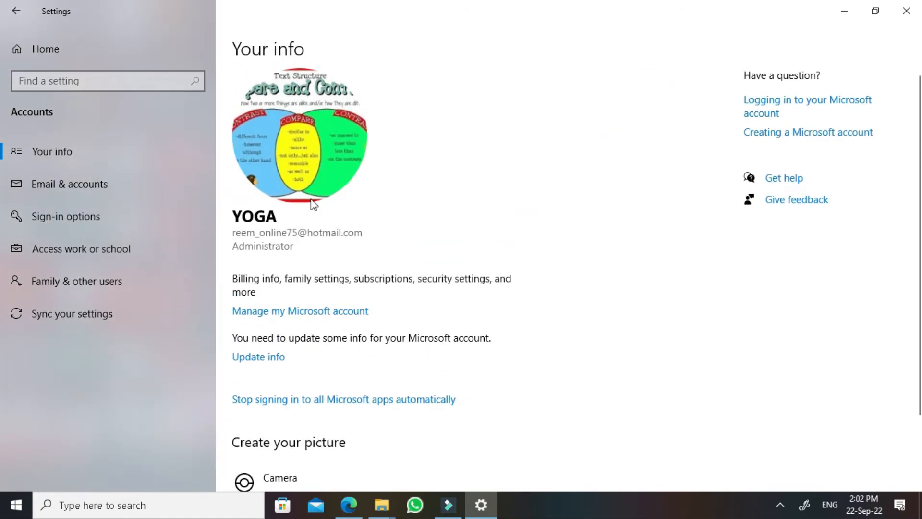
mouse_move(281, 128)
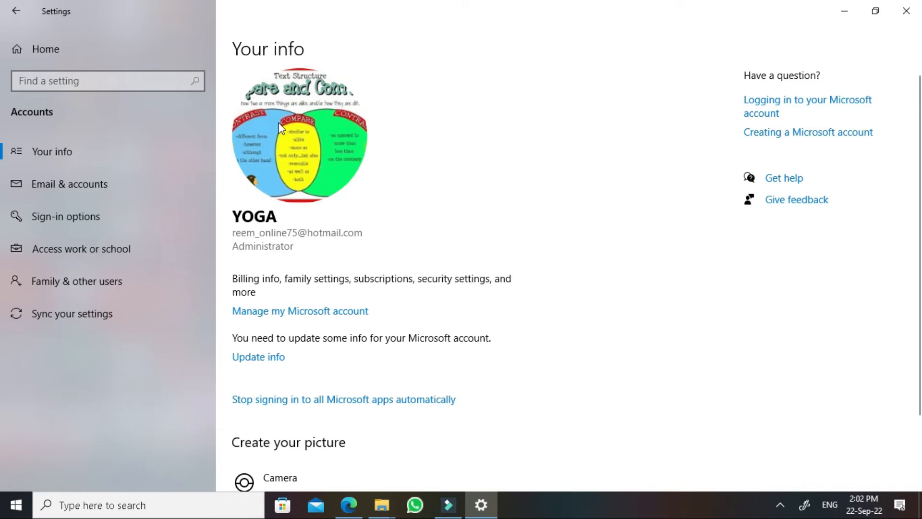
mouse_move(478, 186)
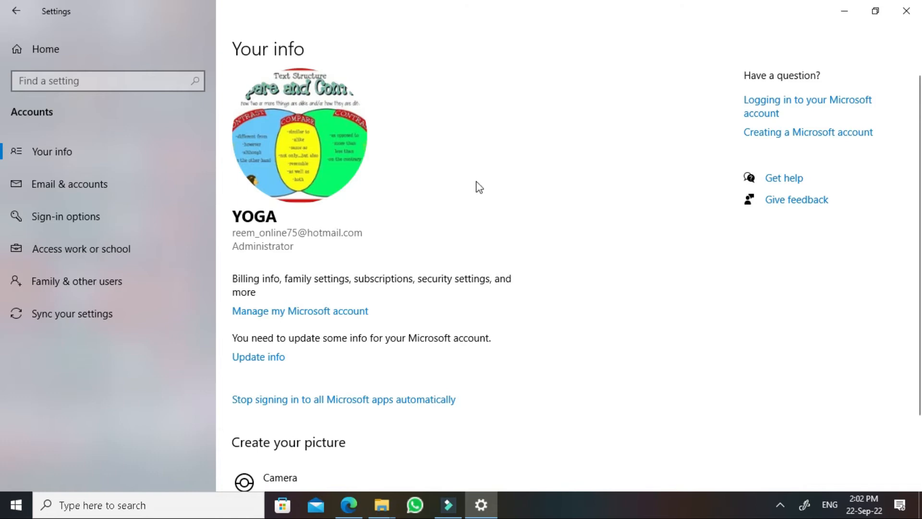
mouse_move(788, 7)
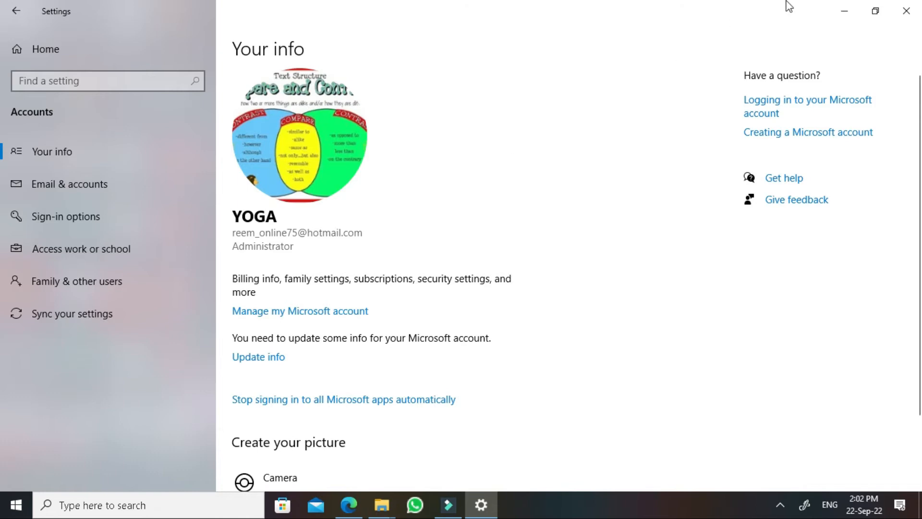
mouse_move(845, 11)
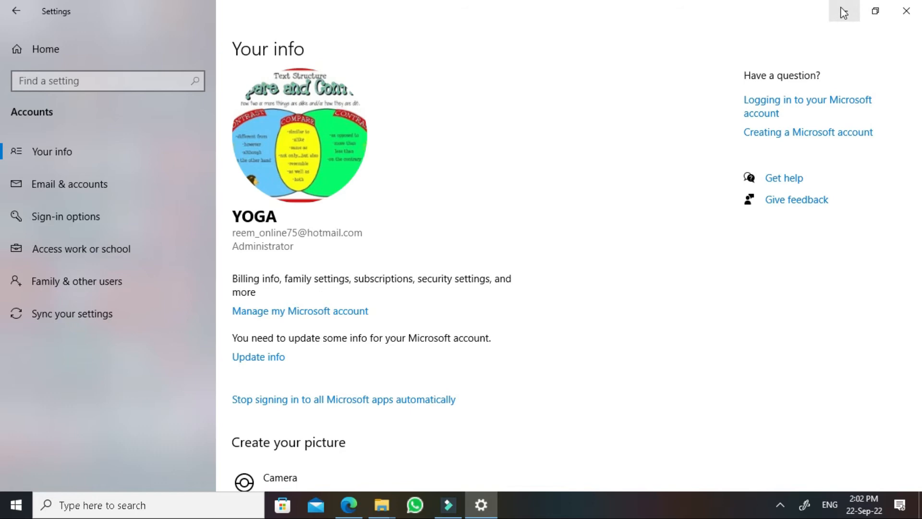
click(844, 11)
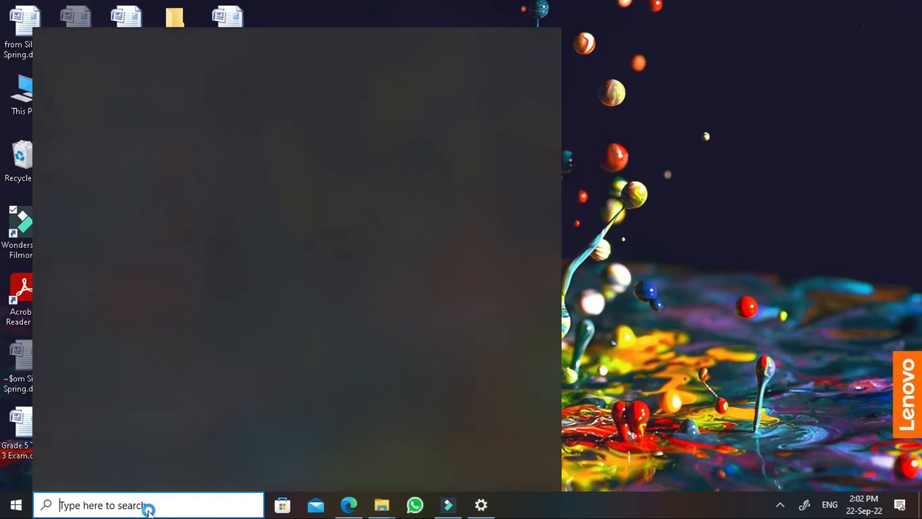
Search 'contr' from the taskbar and open Control Panel's User Accounts page.
text(contr)
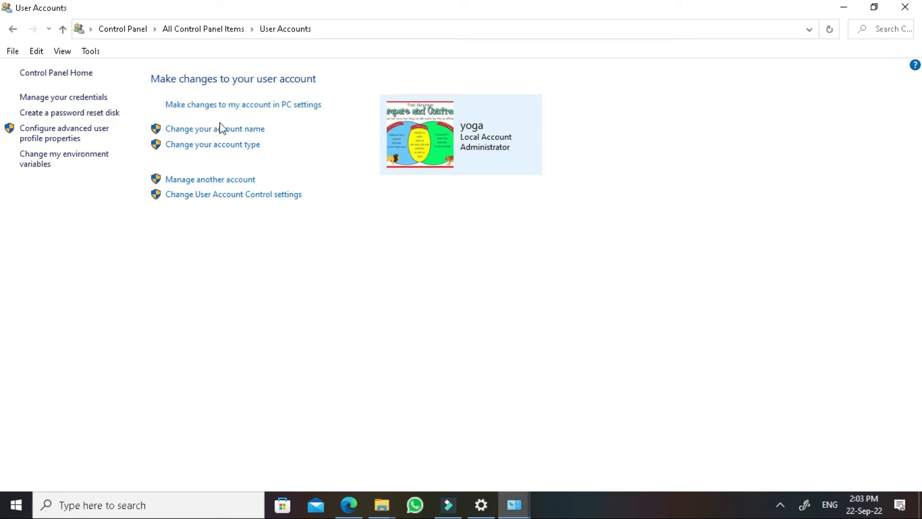
mouse_move(219, 177)
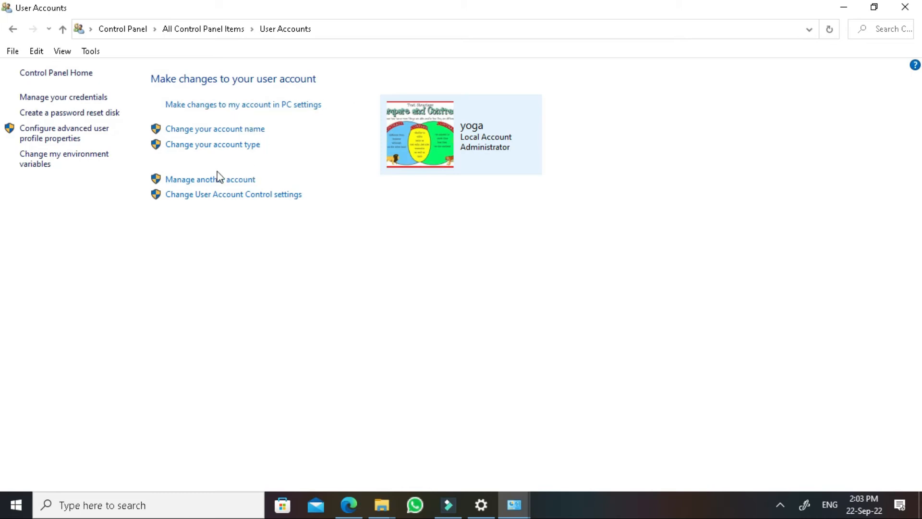
mouse_move(212, 144)
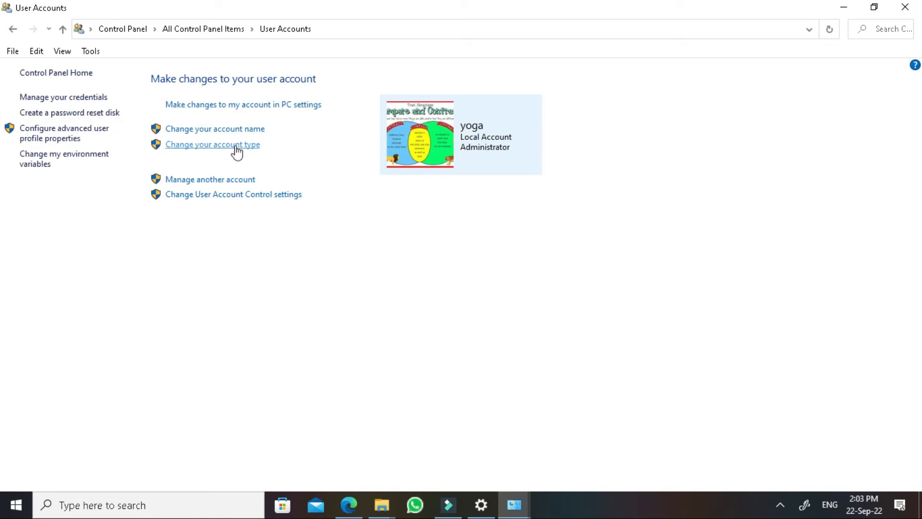
mouse_move(264, 149)
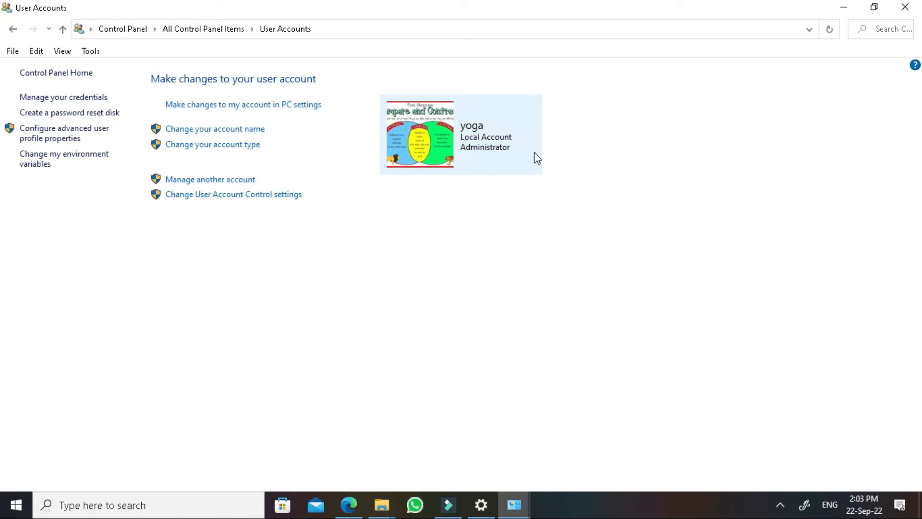
mouse_move(210, 179)
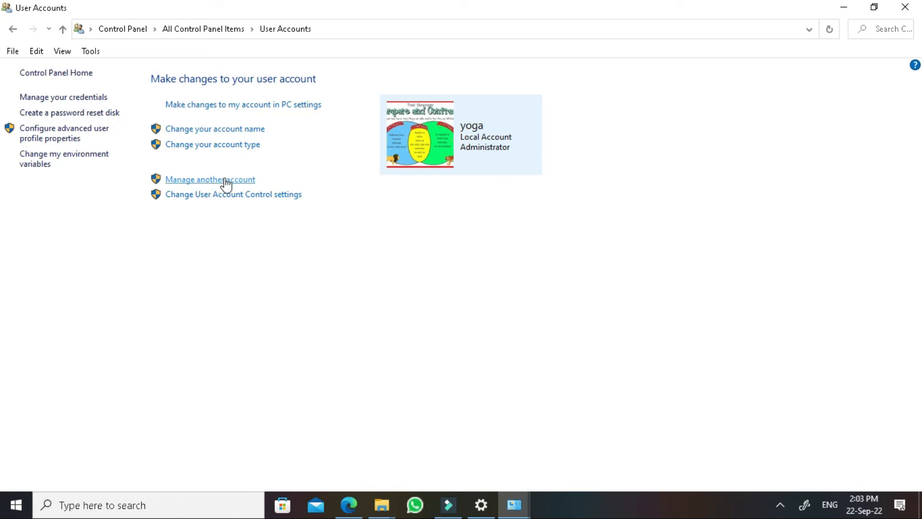
Open 'Manage another account' to list the local administrator account.
click(210, 179)
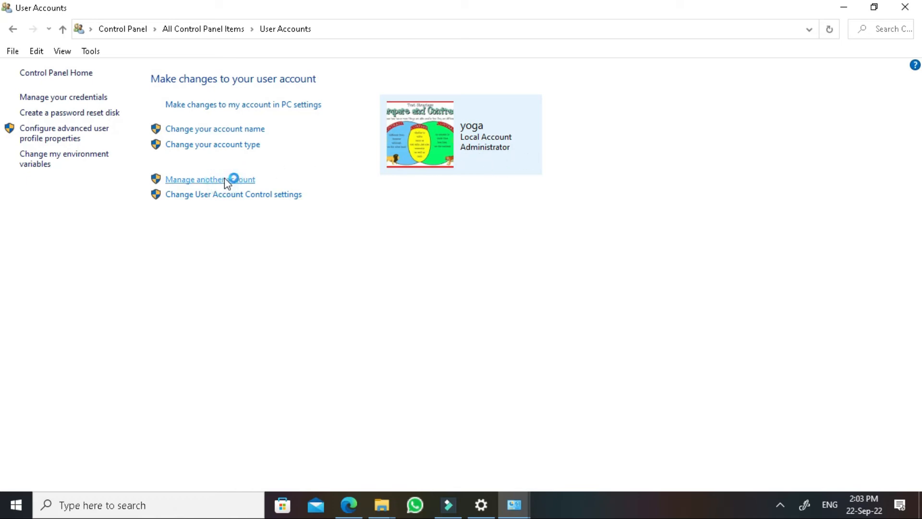
mouse_move(246, 187)
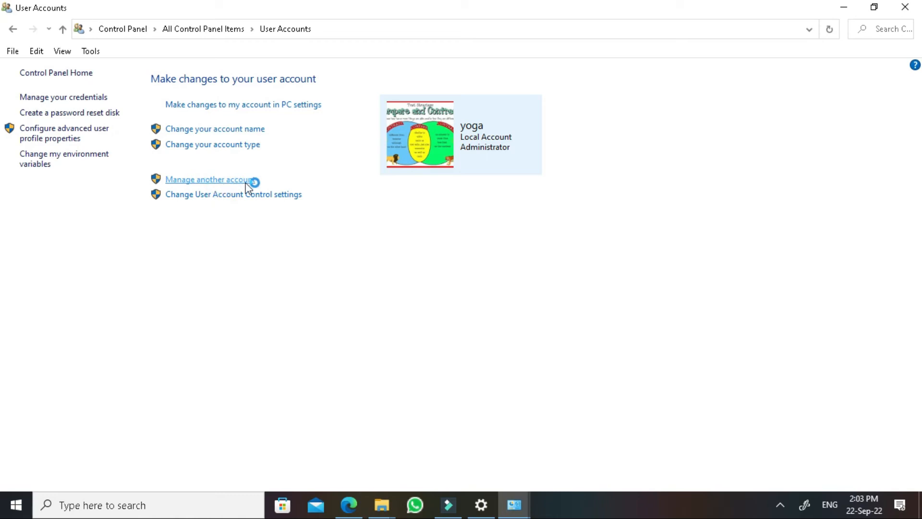
click(207, 180)
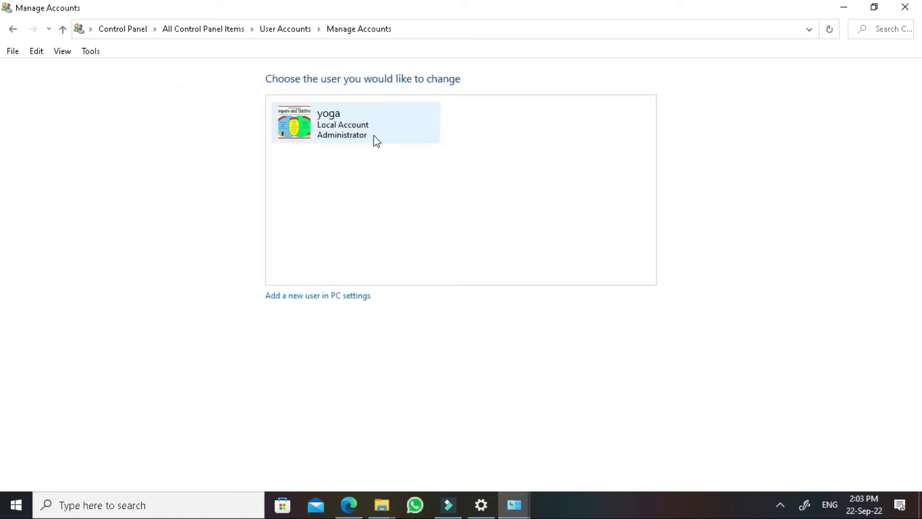
Start and cancel a password for the administrator, then open 'Add a new user in PC settings'.
click(353, 122)
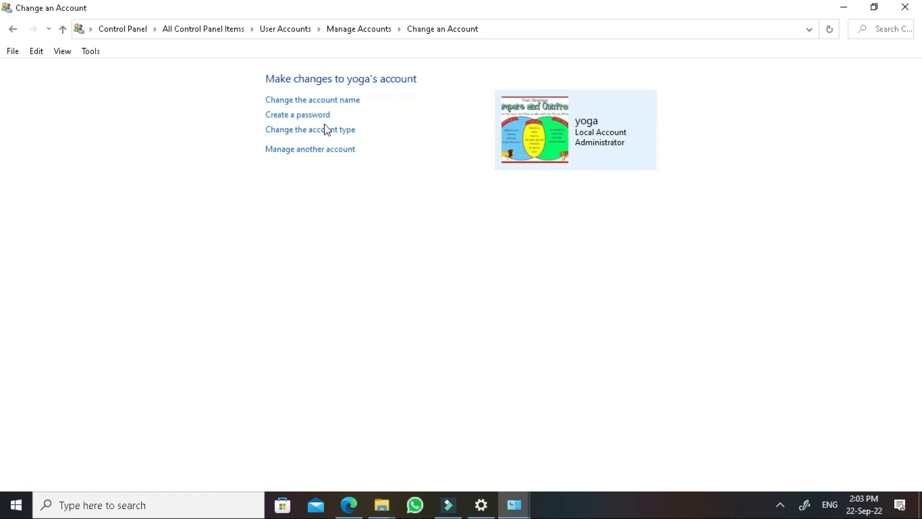
mouse_move(300, 121)
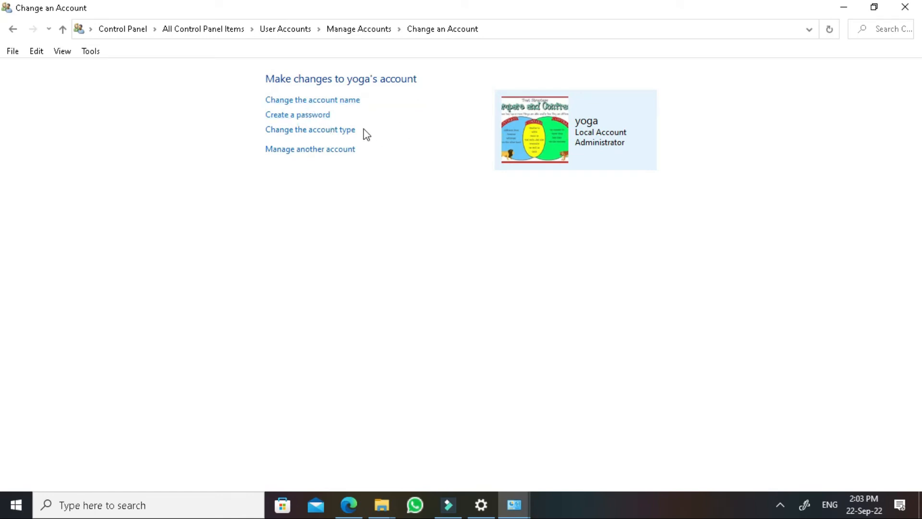
mouse_move(345, 121)
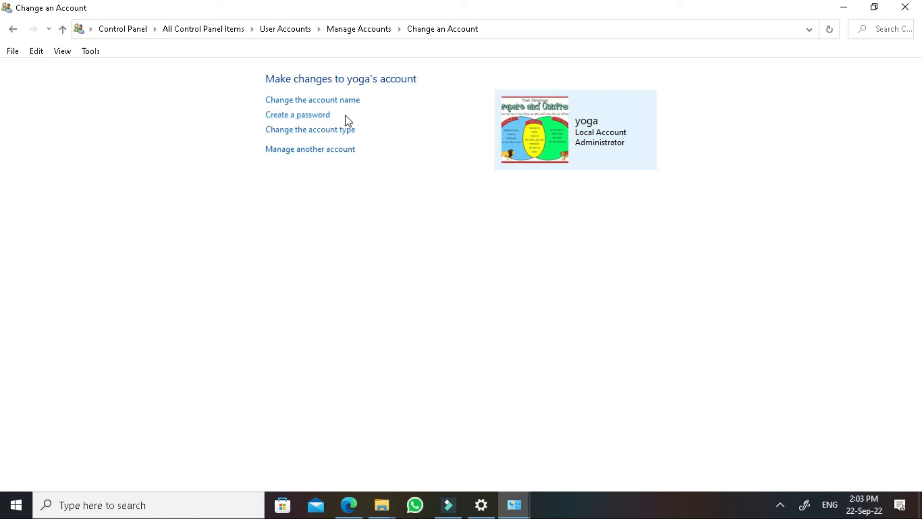
click(298, 115)
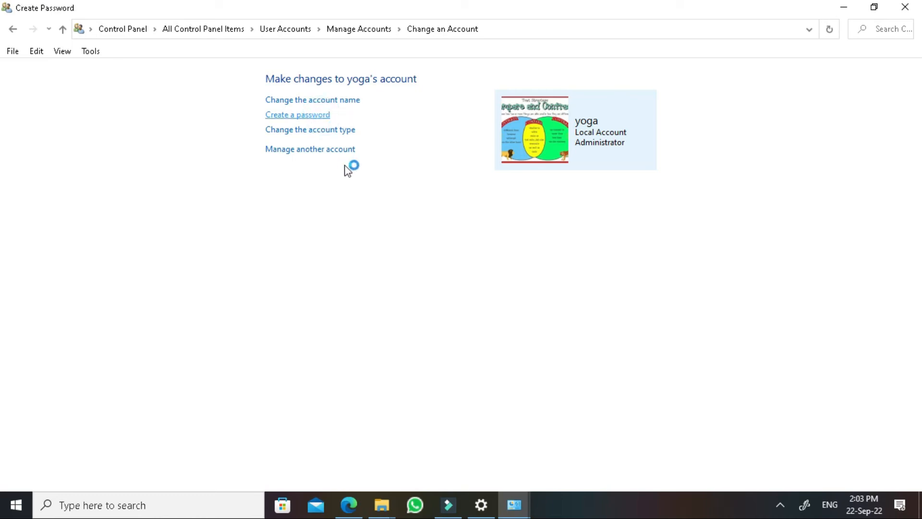
click(297, 115)
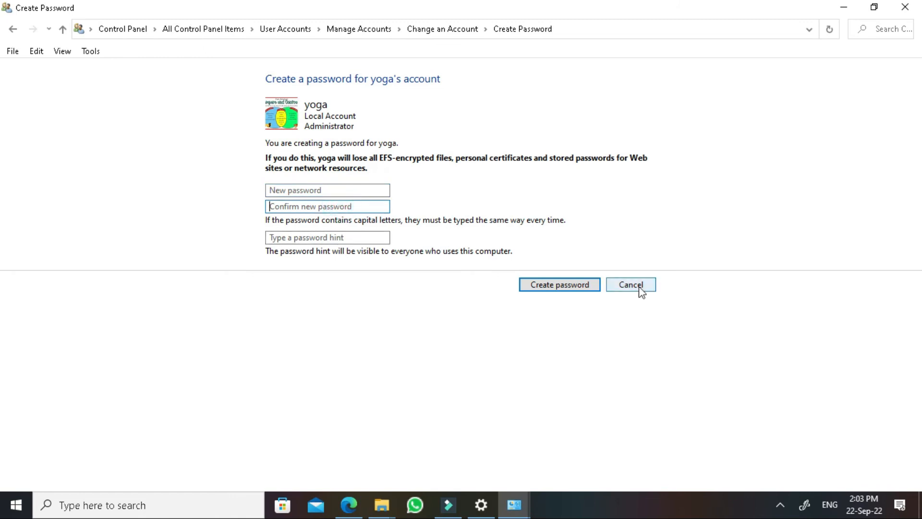
click(630, 285)
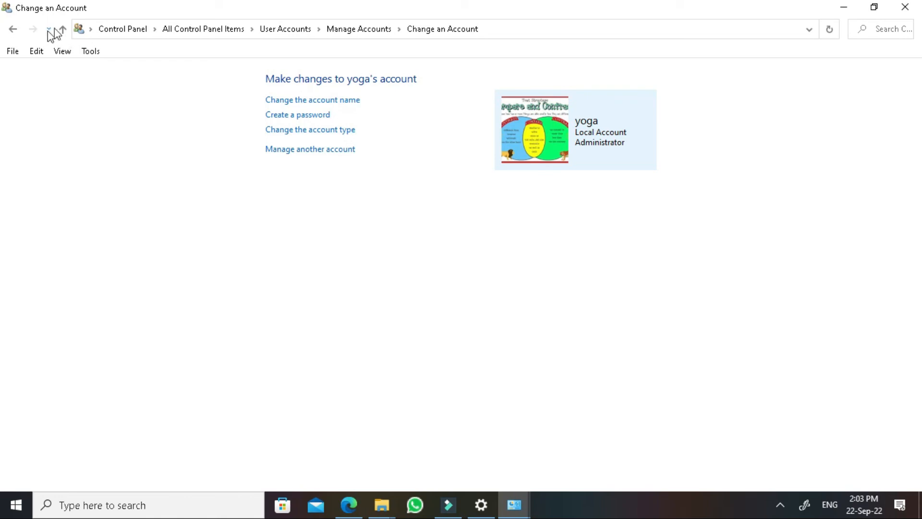
click(13, 29)
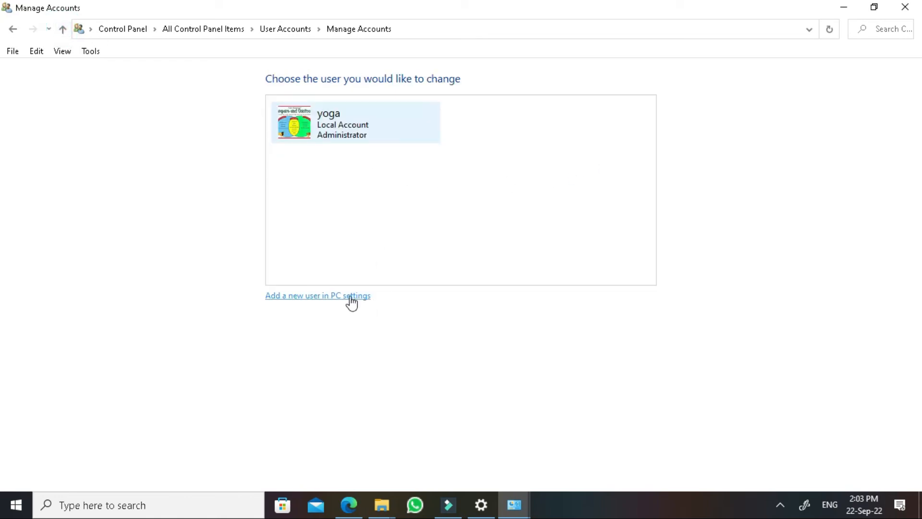
mouse_move(301, 293)
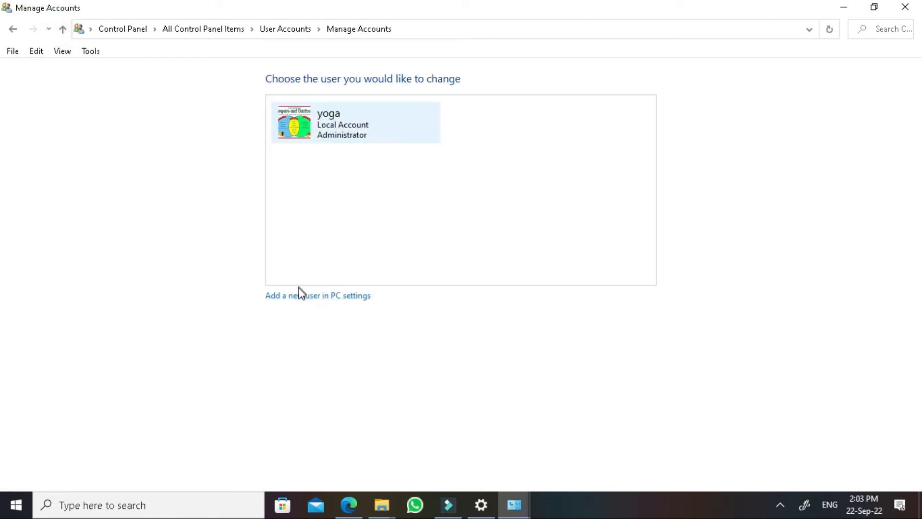
mouse_move(318, 295)
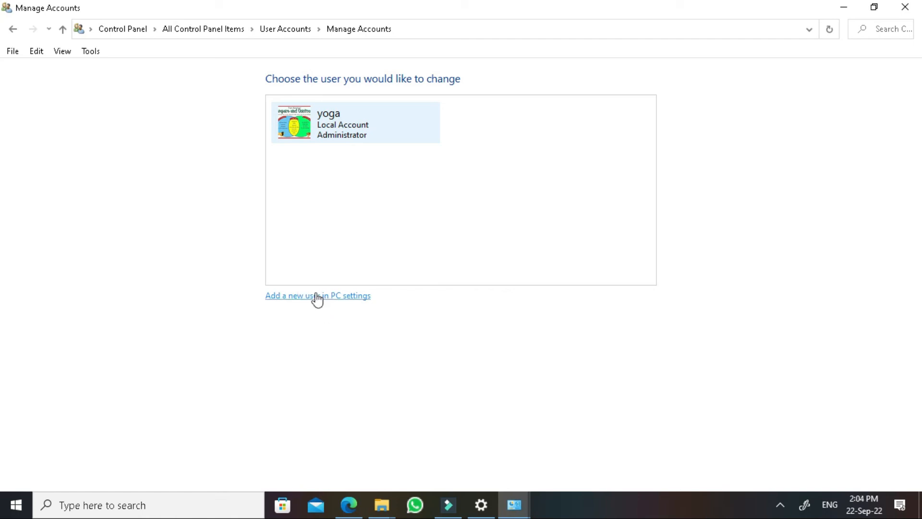
click(317, 295)
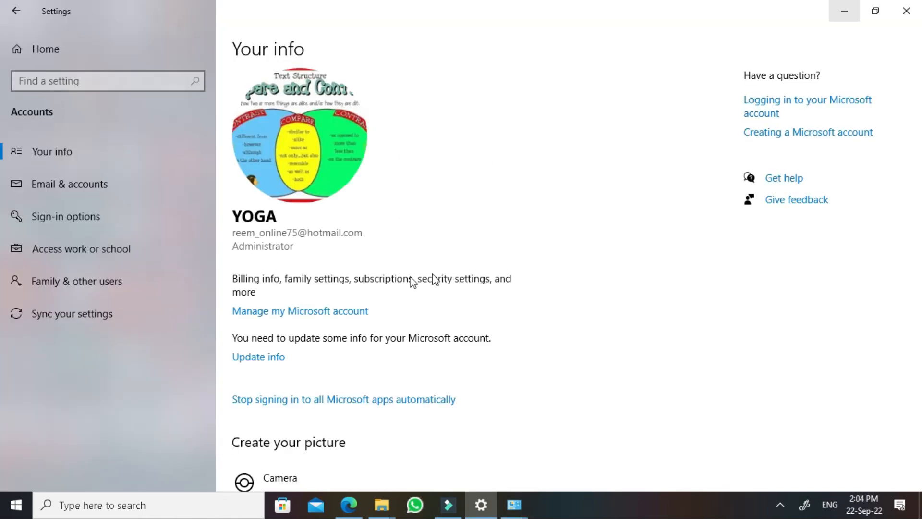
Start 'Add someone else to this PC', then close the blank Microsoft account window.
click(77, 281)
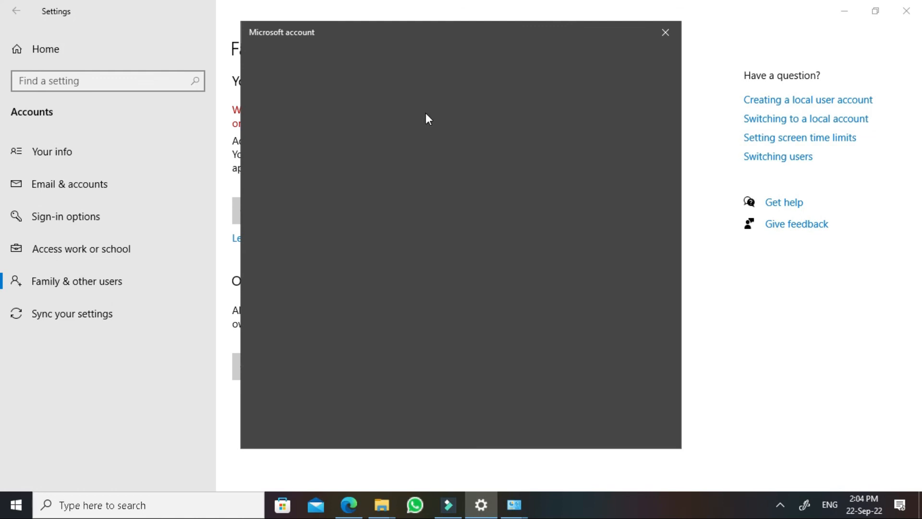
mouse_move(581, 202)
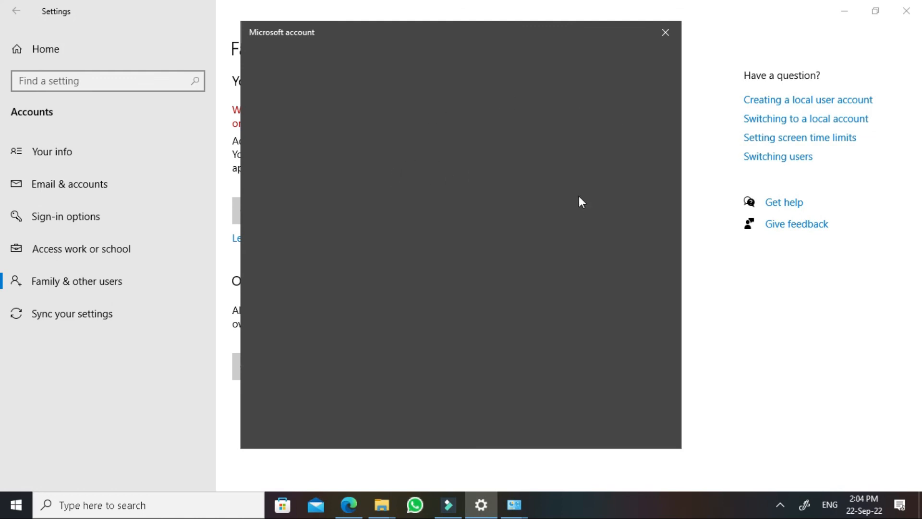
click(665, 32)
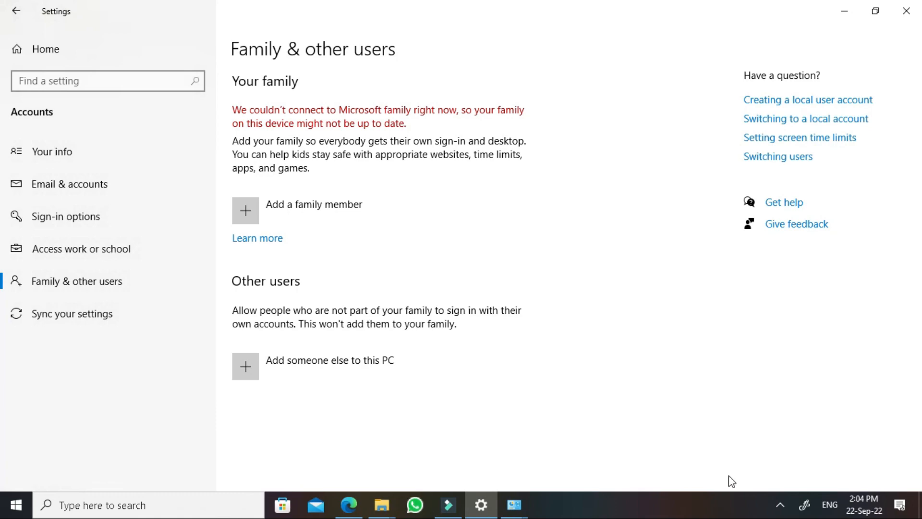